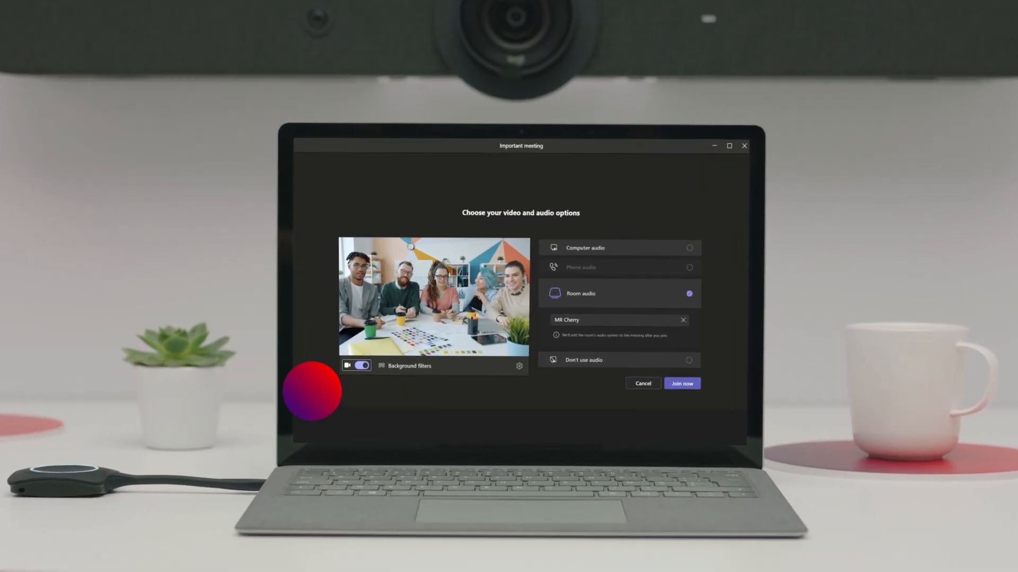
Join the Important meeting using Room audio rather than computer audio
left_click(519, 366)
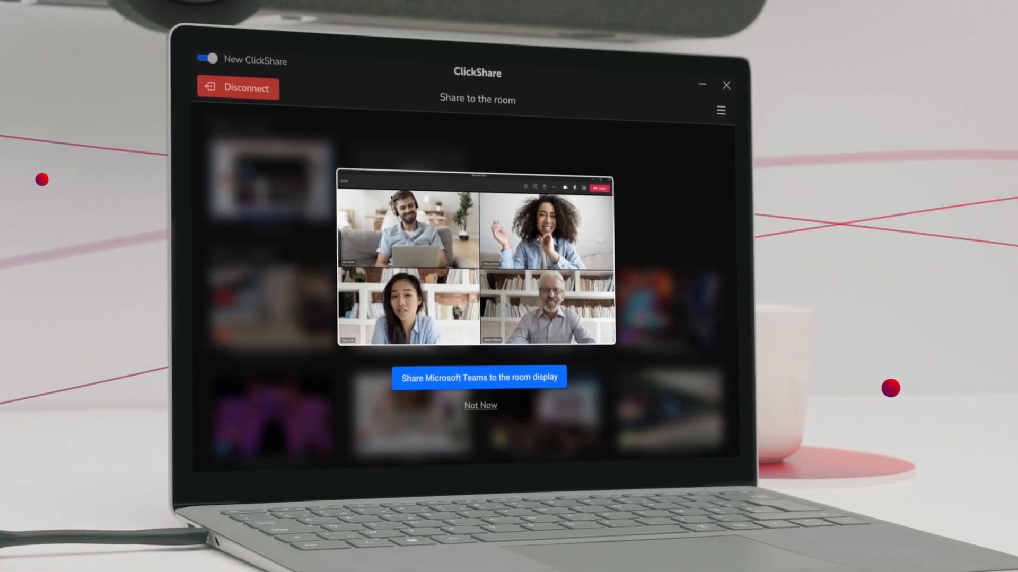
Accept the ClickShare prompt so the Teams meeting appears on the room display
left_click(479, 378)
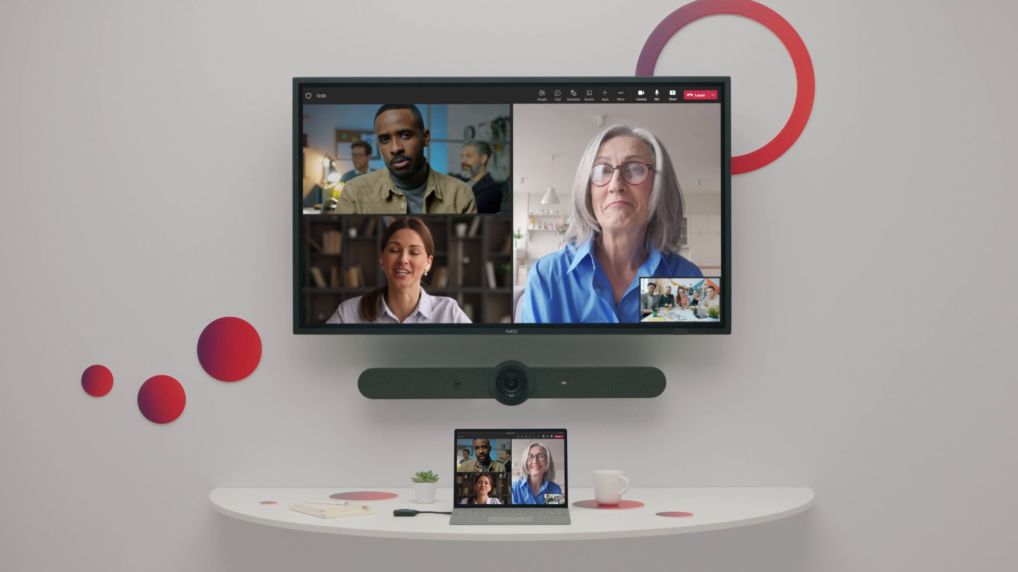